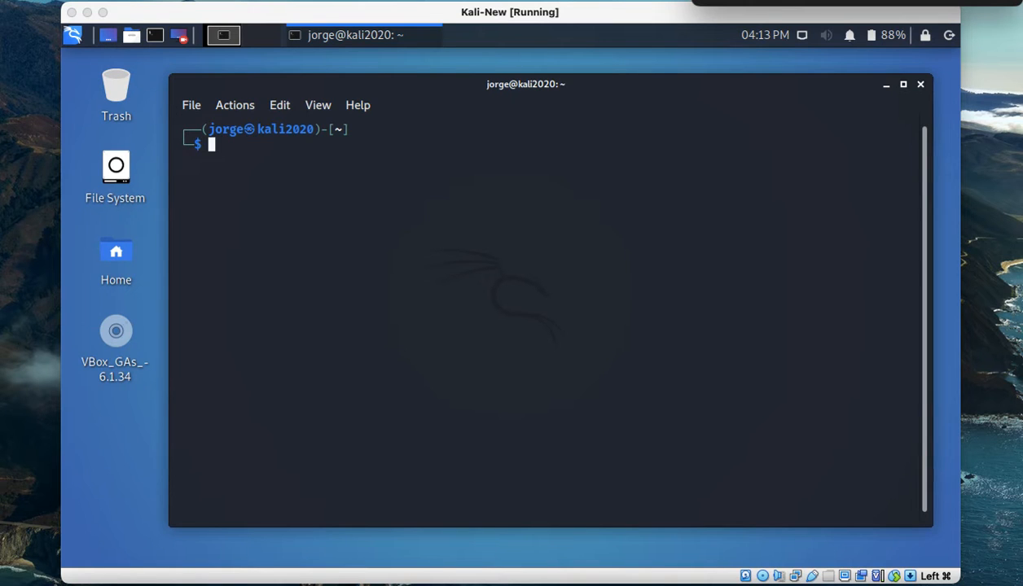
pyautogui.moveTo(483, 300)
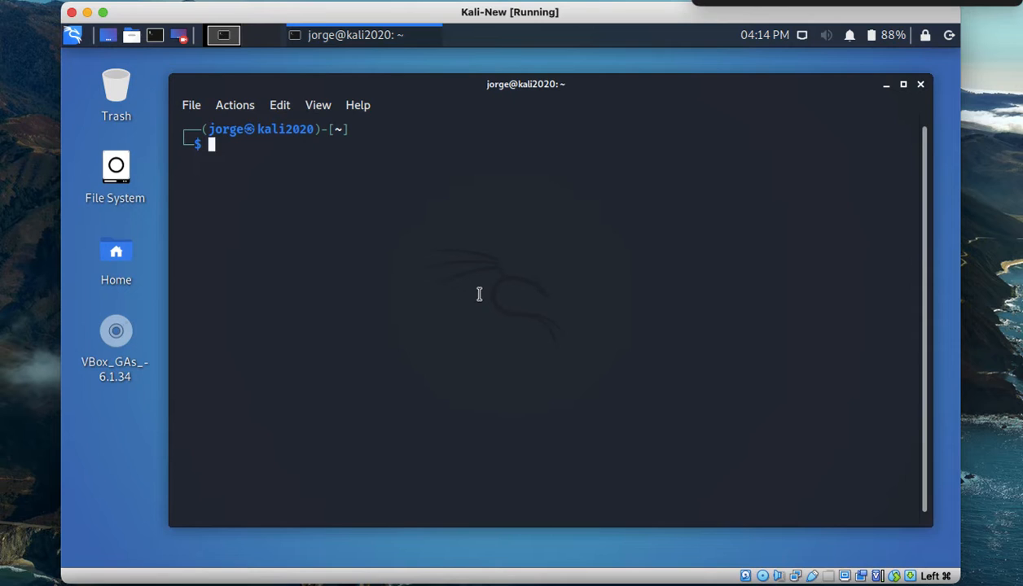
# Step: Run the partial command 'his', which zsh rejects as command not found
pyautogui.write('history')
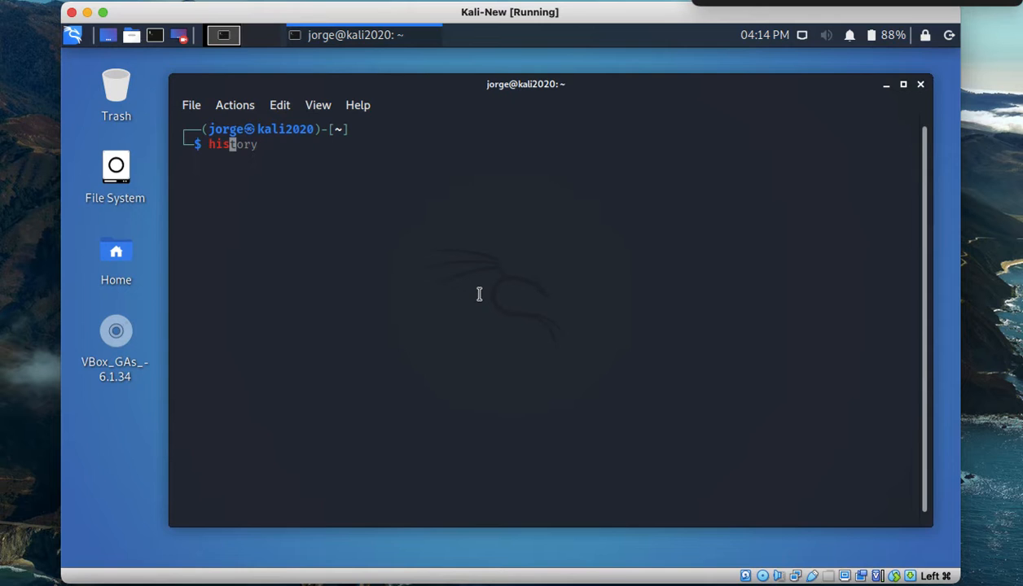
pyautogui.press('Return')
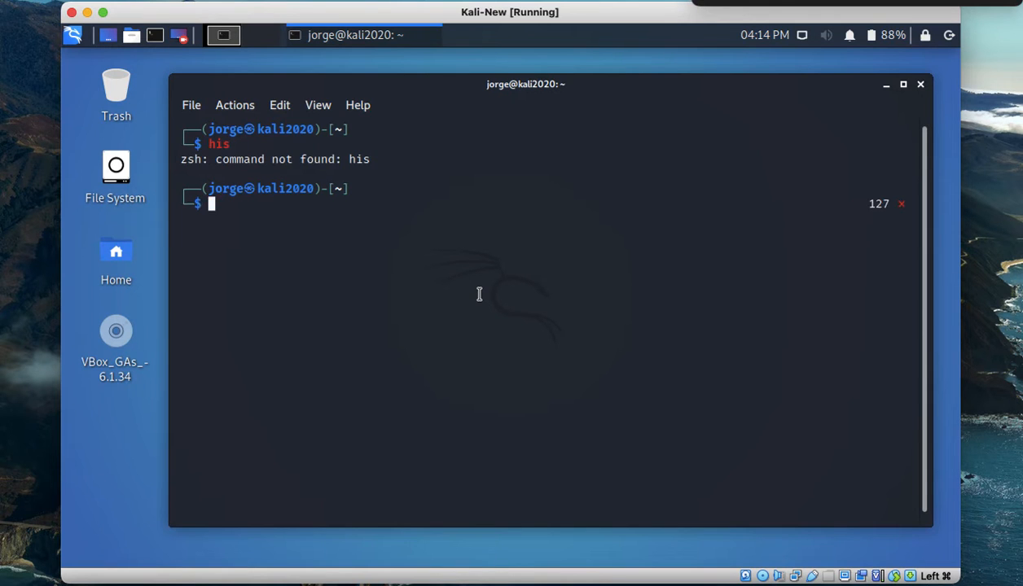
# Step: Run 'history' to list the numbered command history ending with the failed 'his'
pyautogui.write('his')
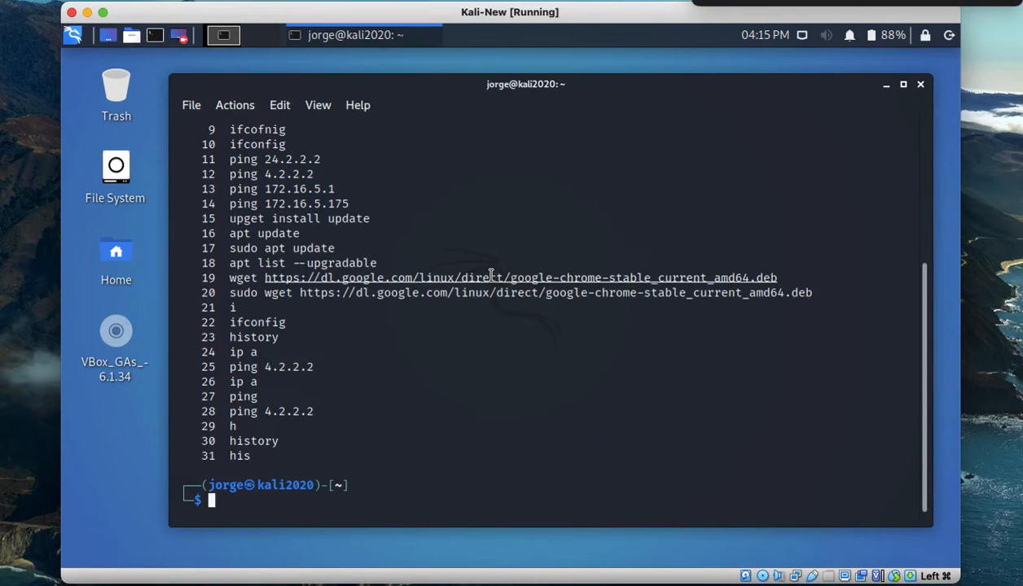
pyautogui.moveTo(484, 401)
pyautogui.write('sudo')
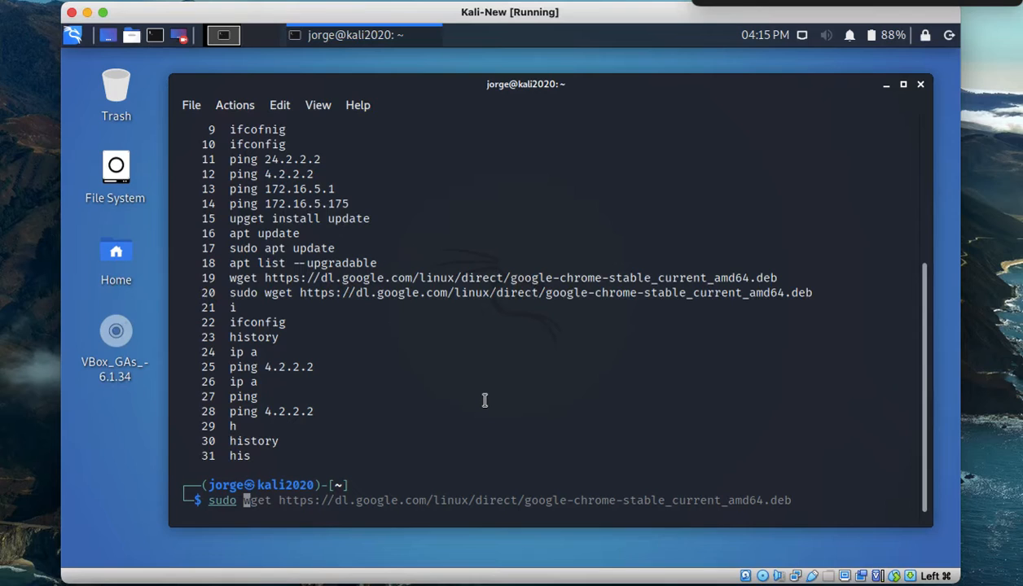
# Step: Run 'sudo .zshrc' with the password (fails as not found), then enter 'sudo nano .zshrc'
pyautogui.write('./VBoxLinuxAdditions.run')
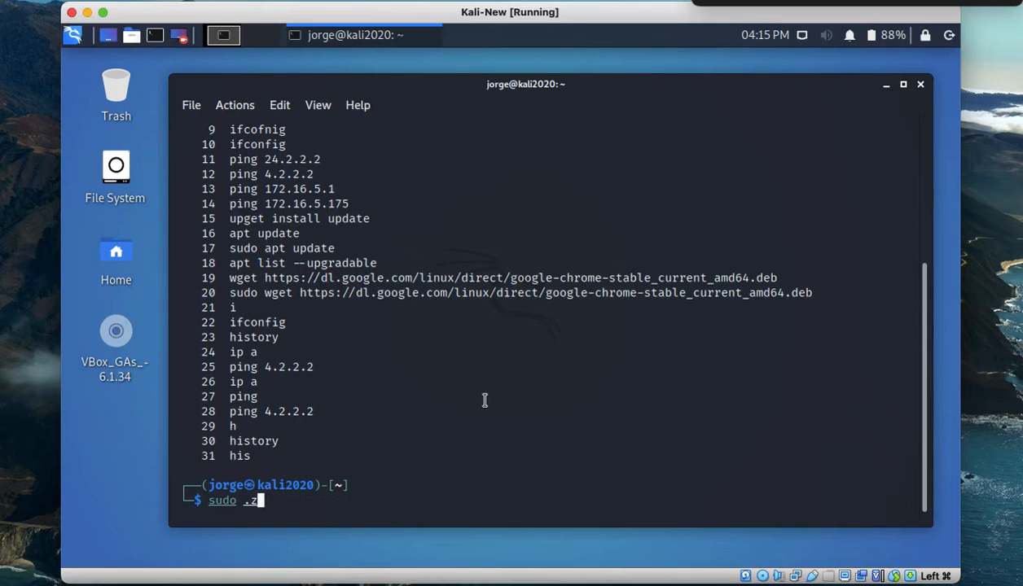
pyautogui.write('shrc')
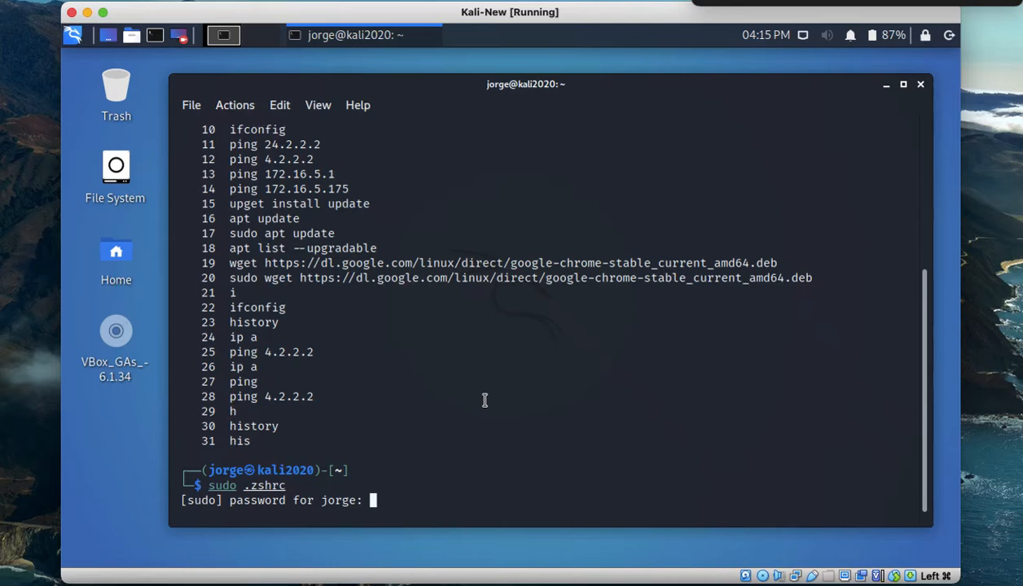
pyautogui.press('Return')
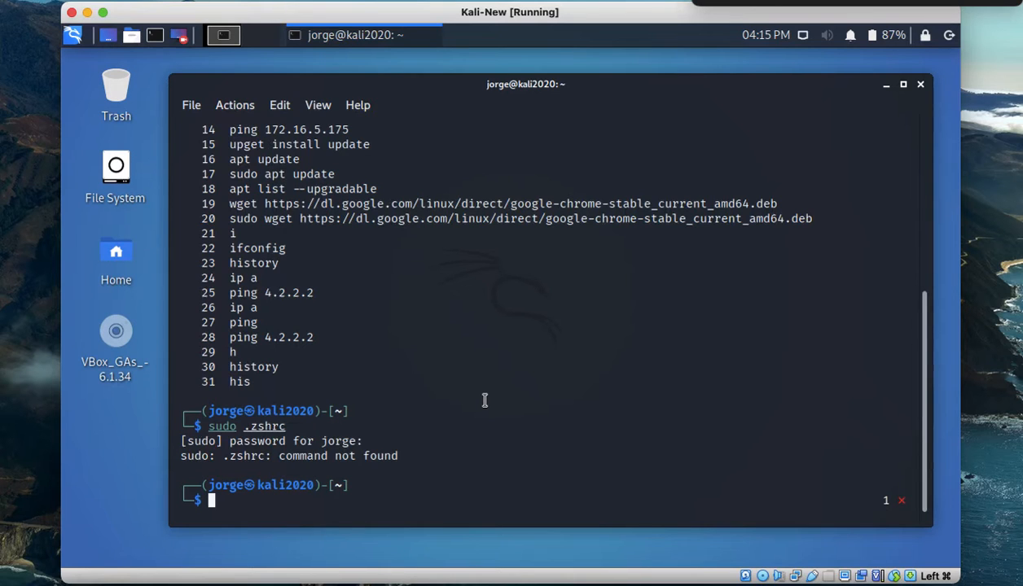
pyautogui.write('sudo .zshrc')
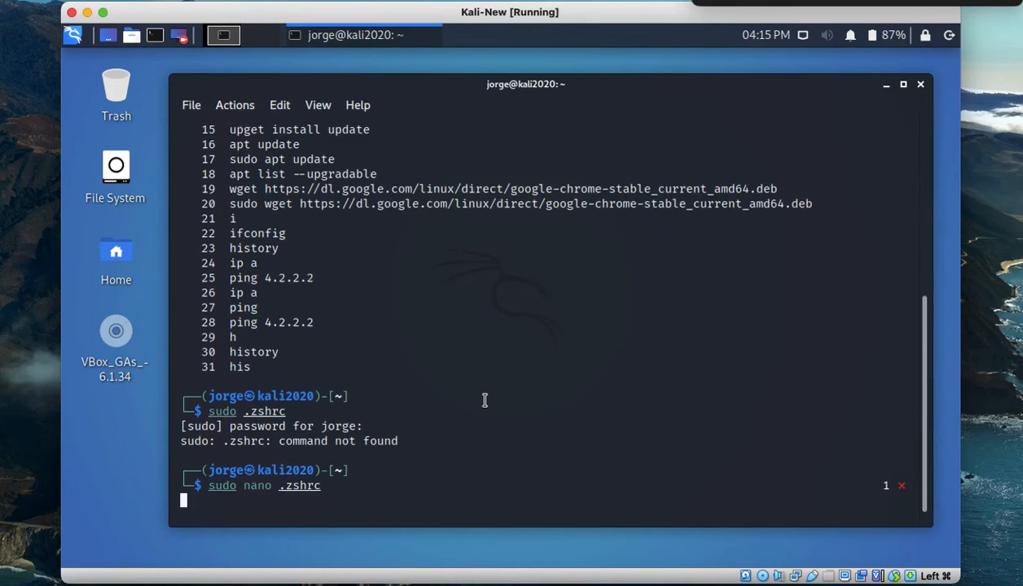
# Step: Open .zshrc in nano as superuser and scroll down to the auto-suggestions if block
pyautogui.press('Return')
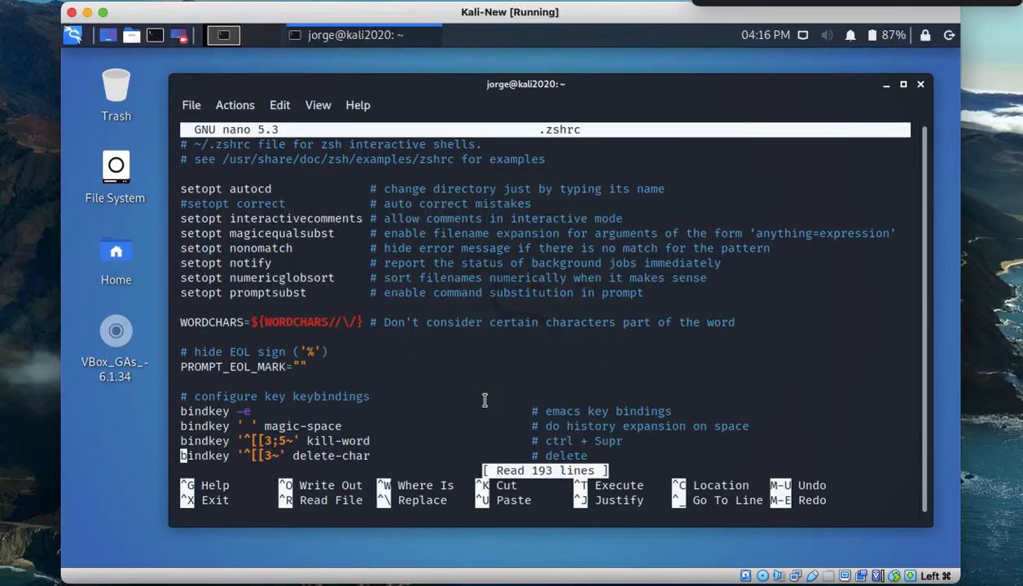
pyautogui.scroll(-3)
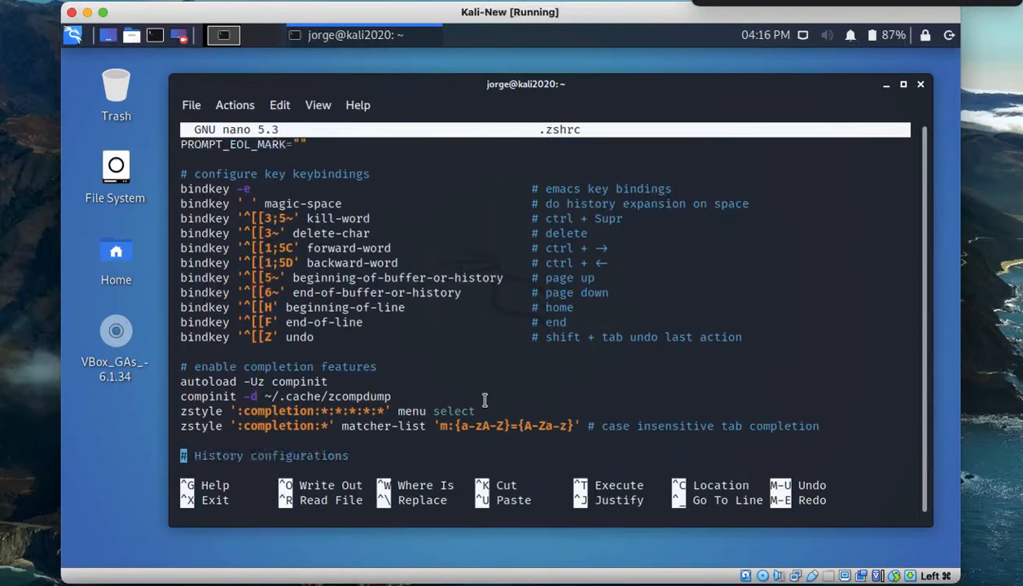
pyautogui.scroll(-3)
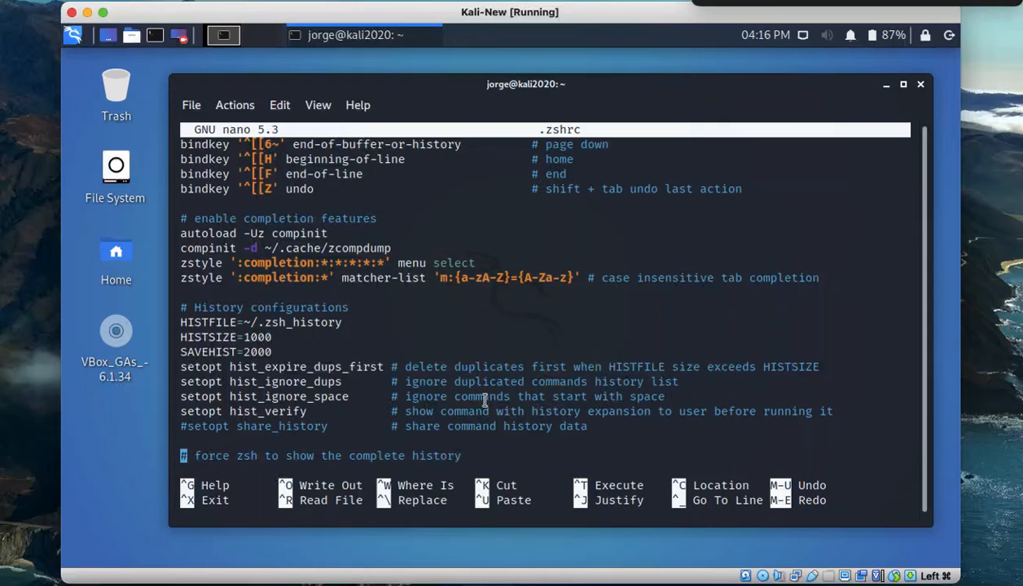
pyautogui.scroll(-3)
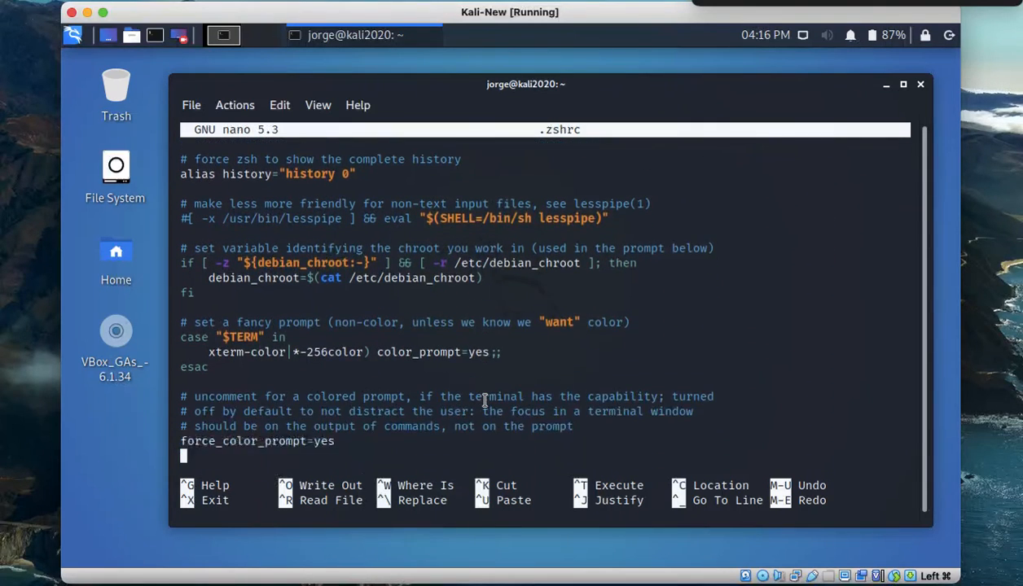
pyautogui.scroll(-3)
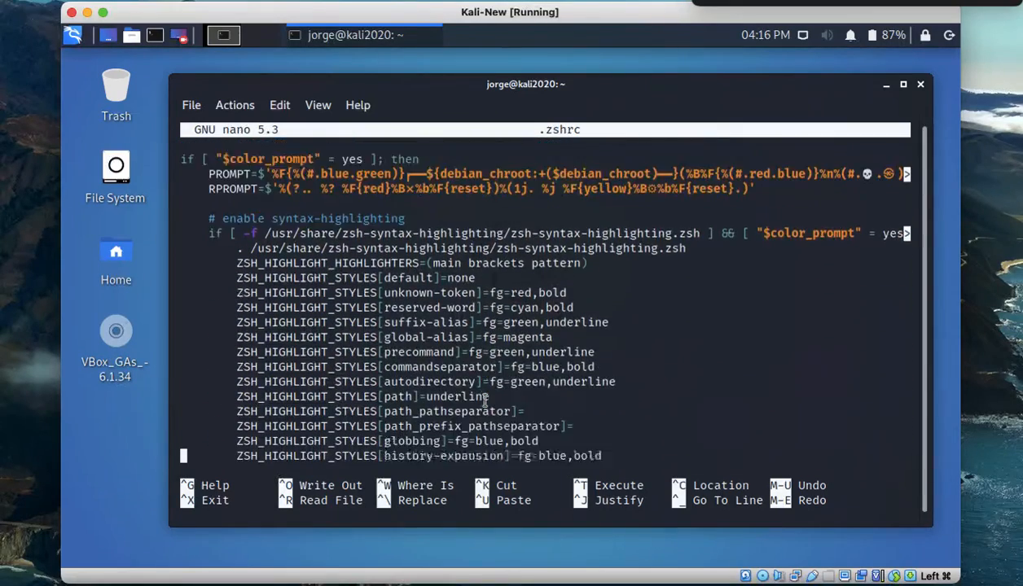
pyautogui.scroll(-3)
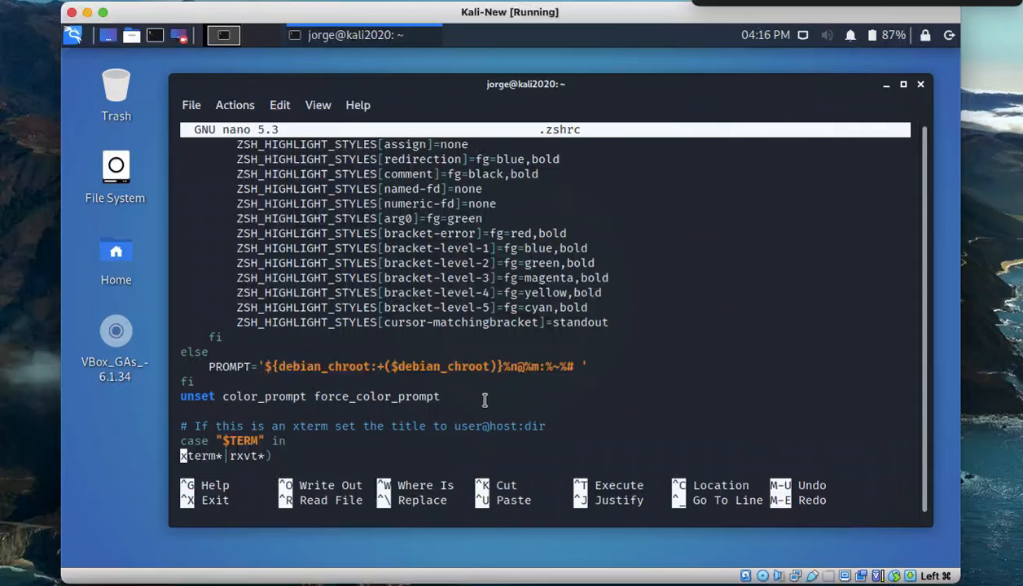
pyautogui.scroll(-3)
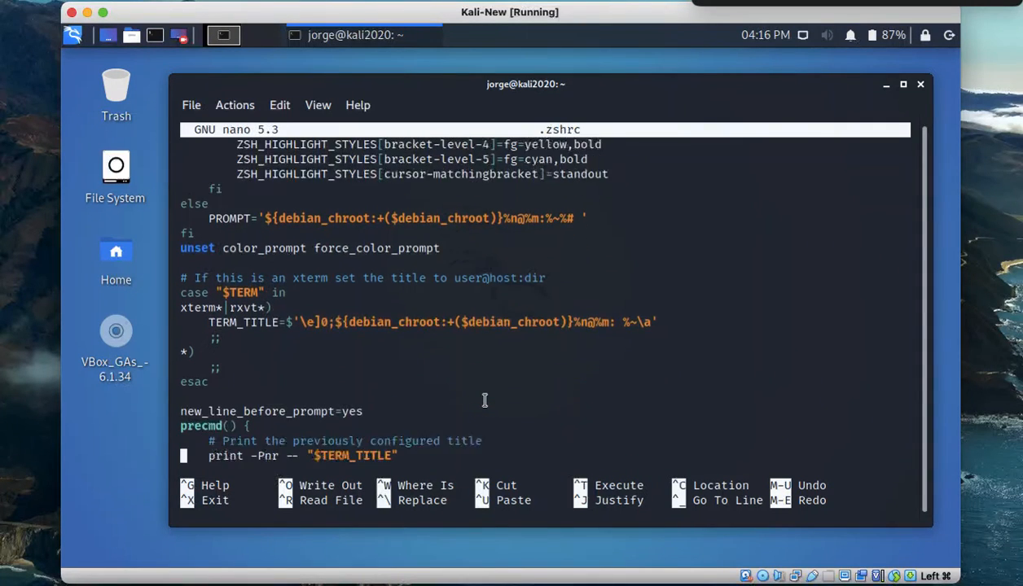
pyautogui.scroll(-3)
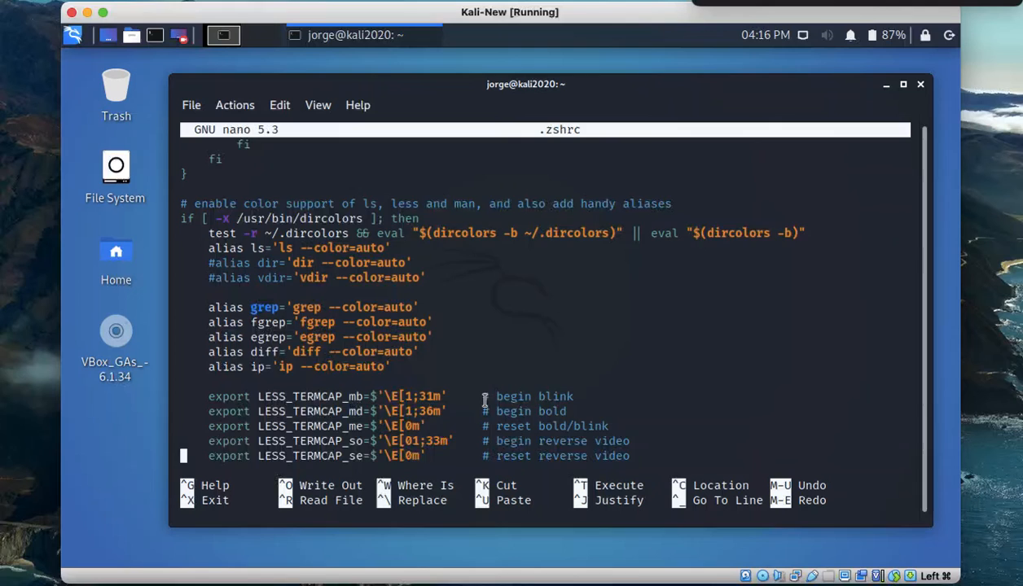
pyautogui.scroll(-3)
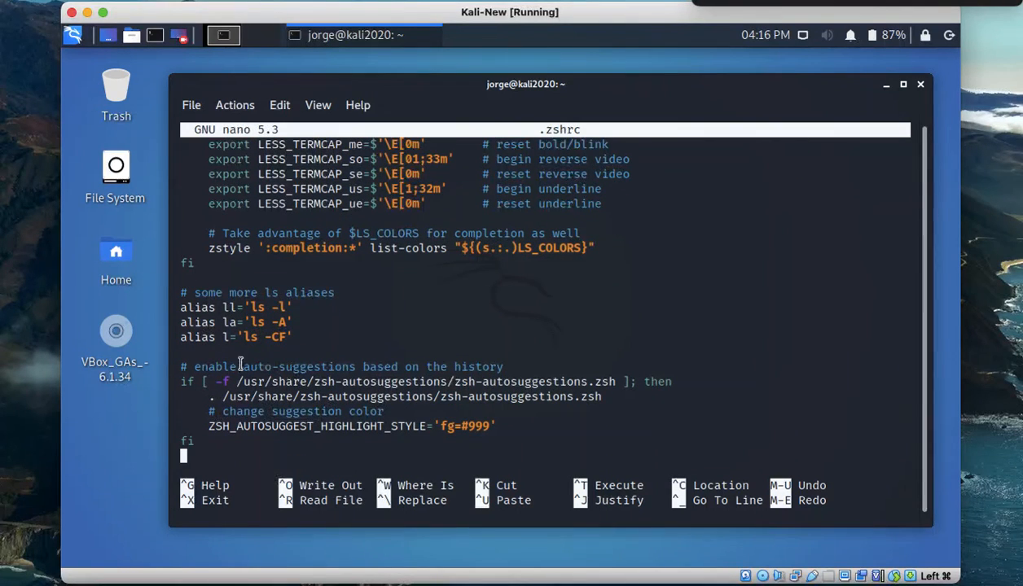
pyautogui.moveTo(390, 403)
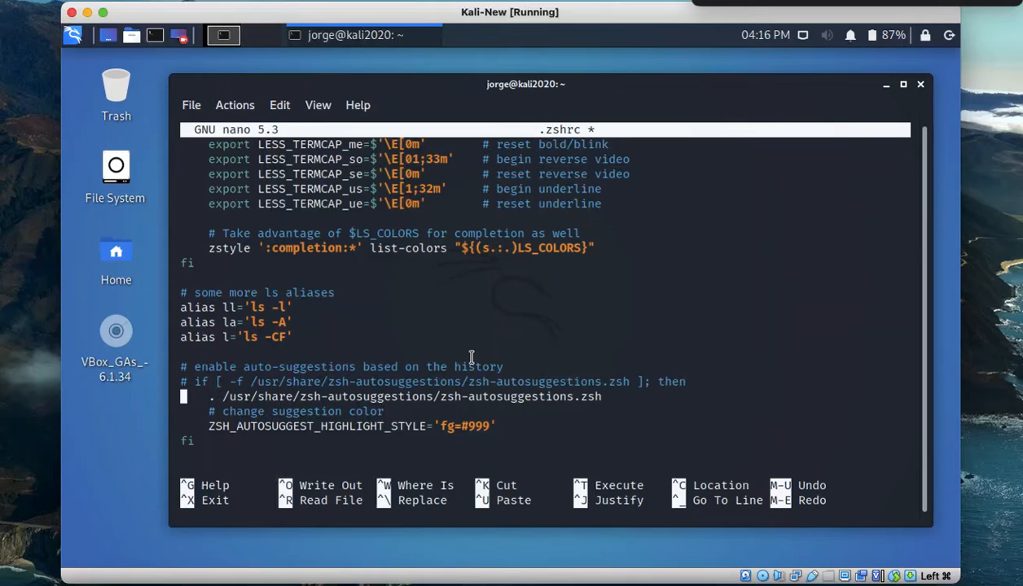
# Step: Comment out the source line and closing fi of the auto-suggestions block with #, then exit nano
pyautogui.write('#')
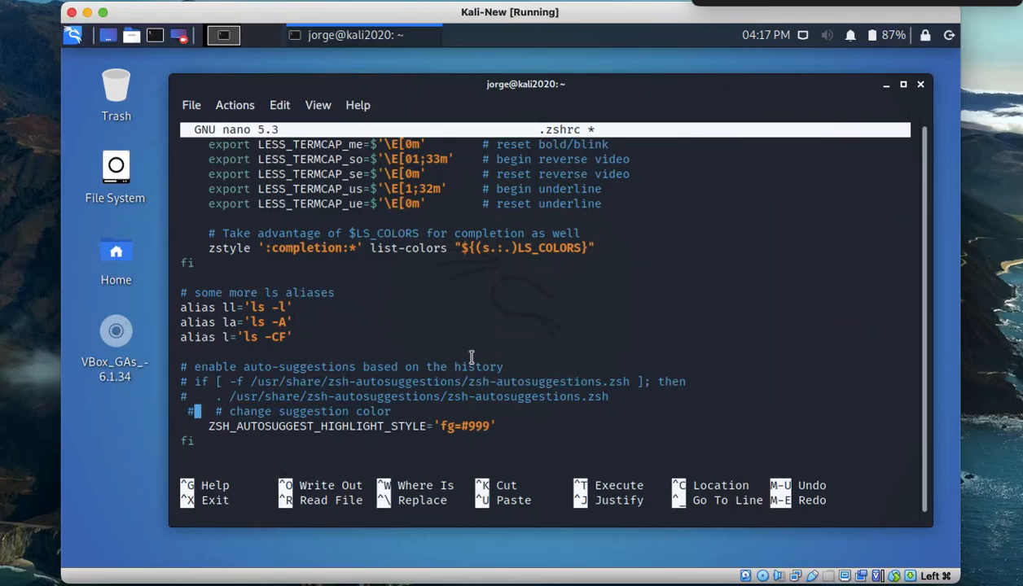
pyautogui.press('BackSpace')
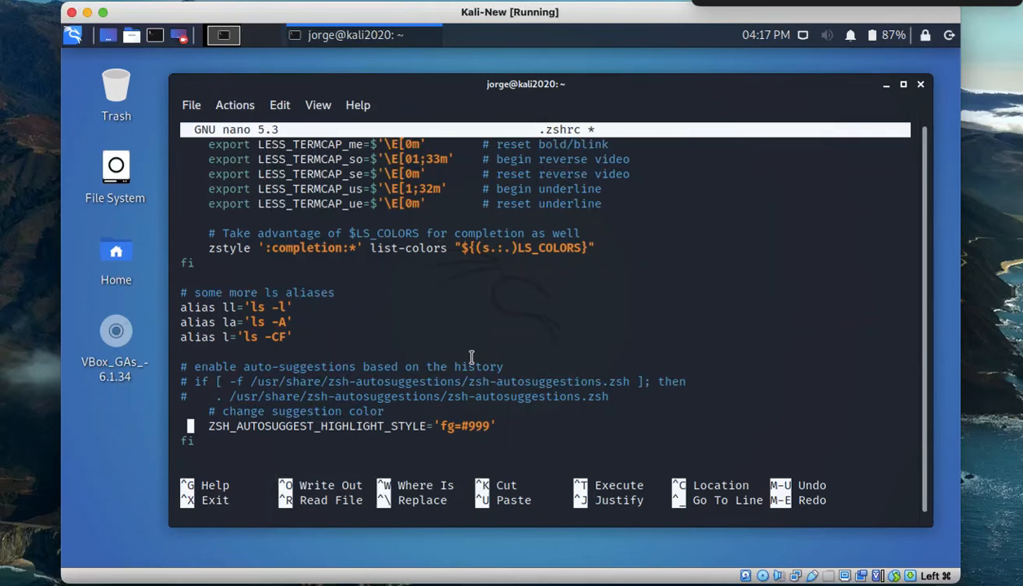
pyautogui.press('Down')
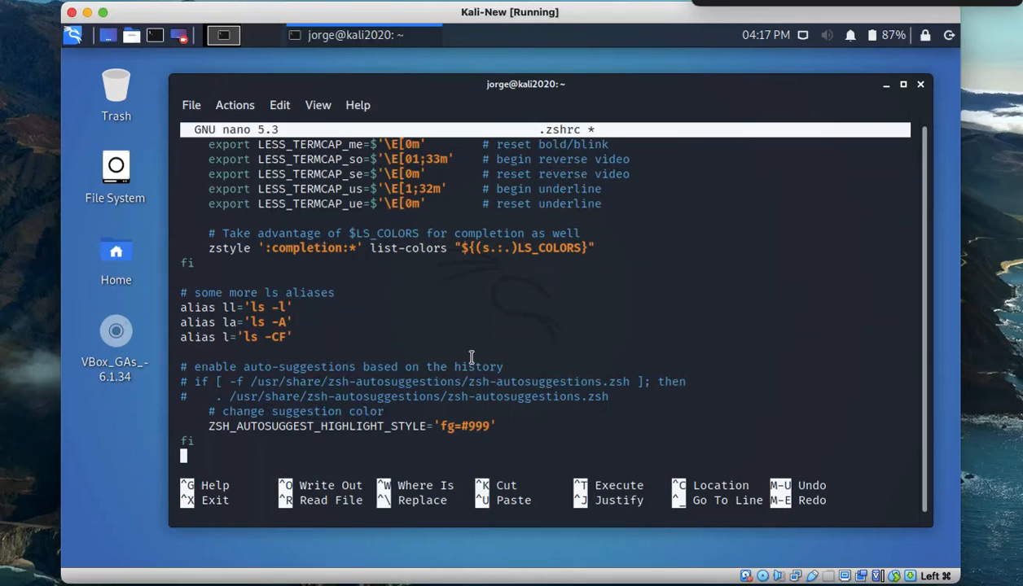
pyautogui.write('#')
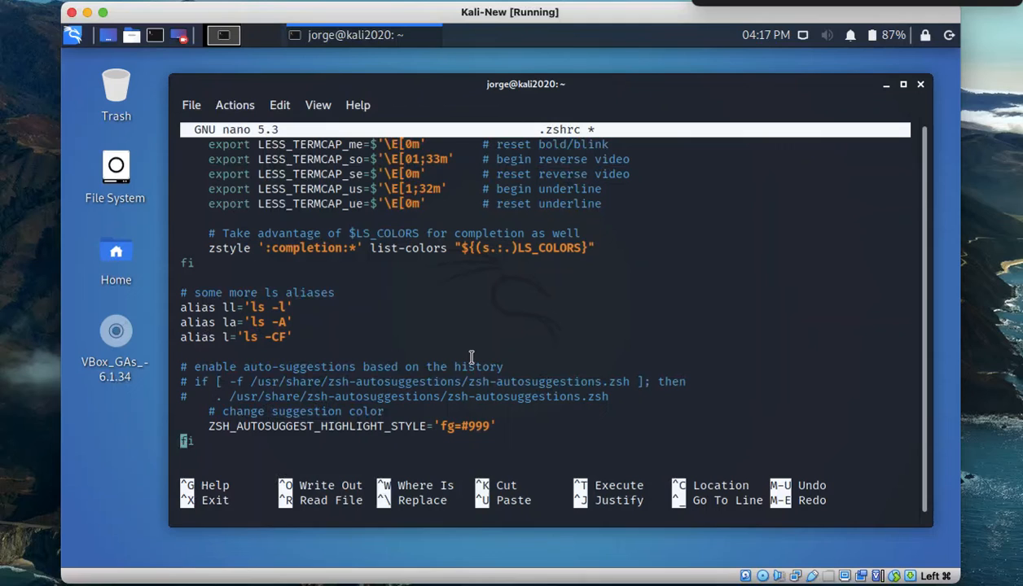
pyautogui.write('#')
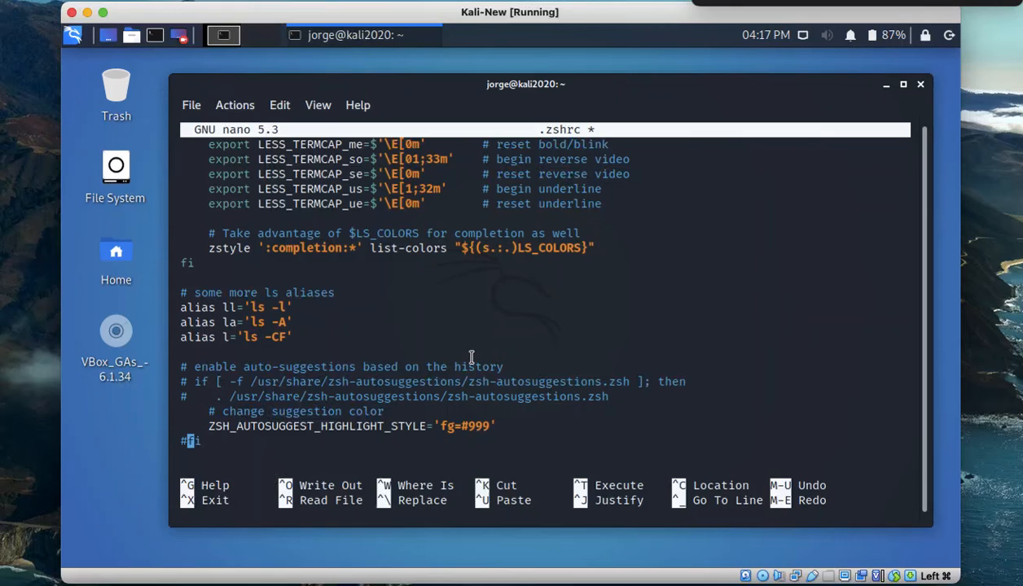
pyautogui.press('ctrl+x')
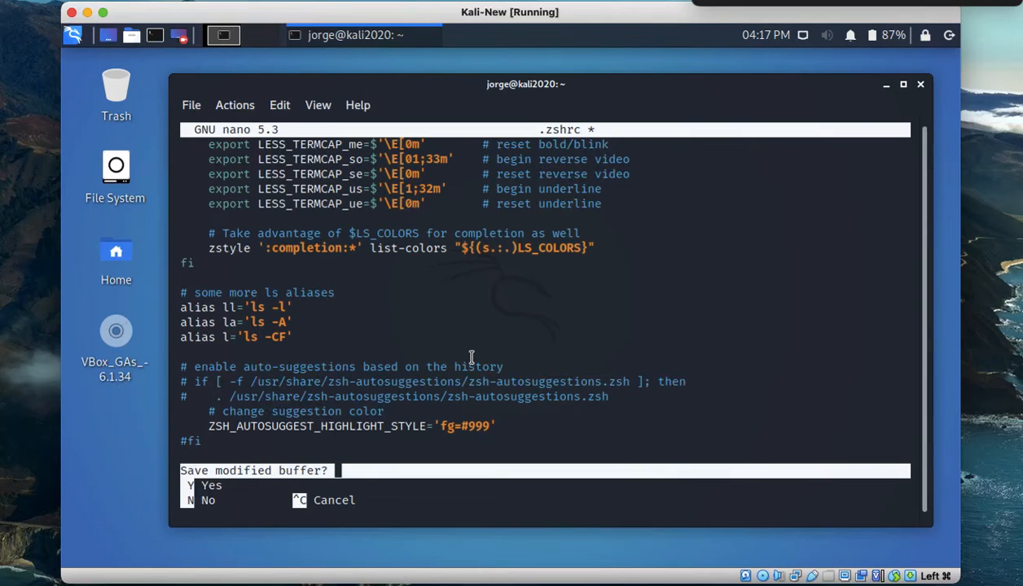
# Step: Confirm saving the modified .zshrc and close the QTerminal window
pyautogui.press('y')
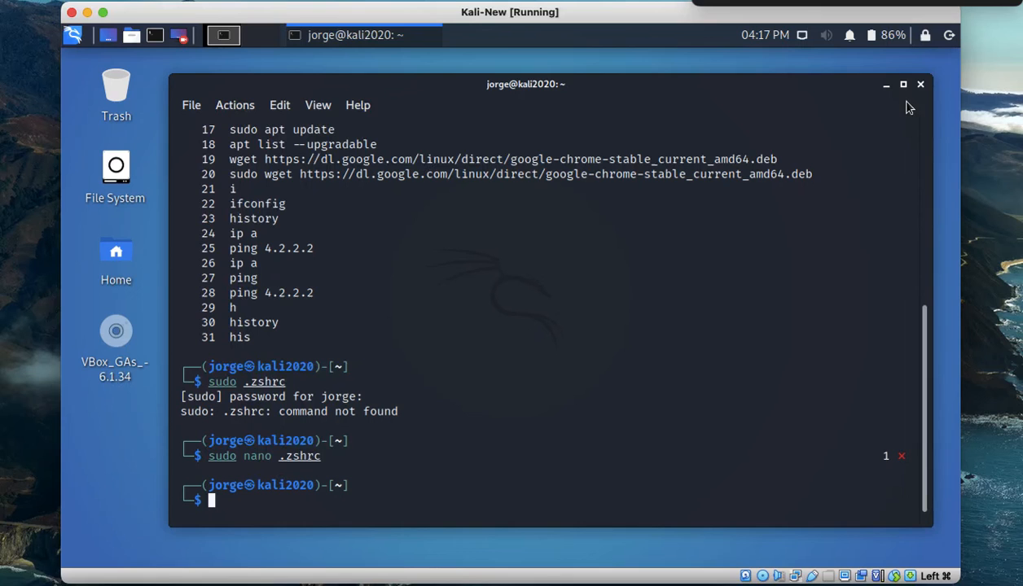
pyautogui.moveTo(741, 101)
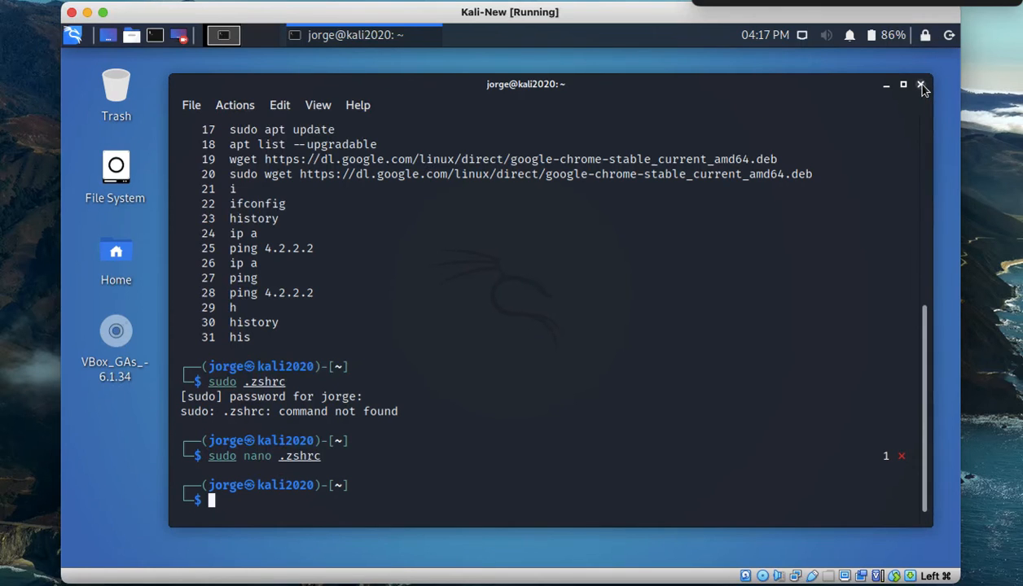
pyautogui.click(919, 85)
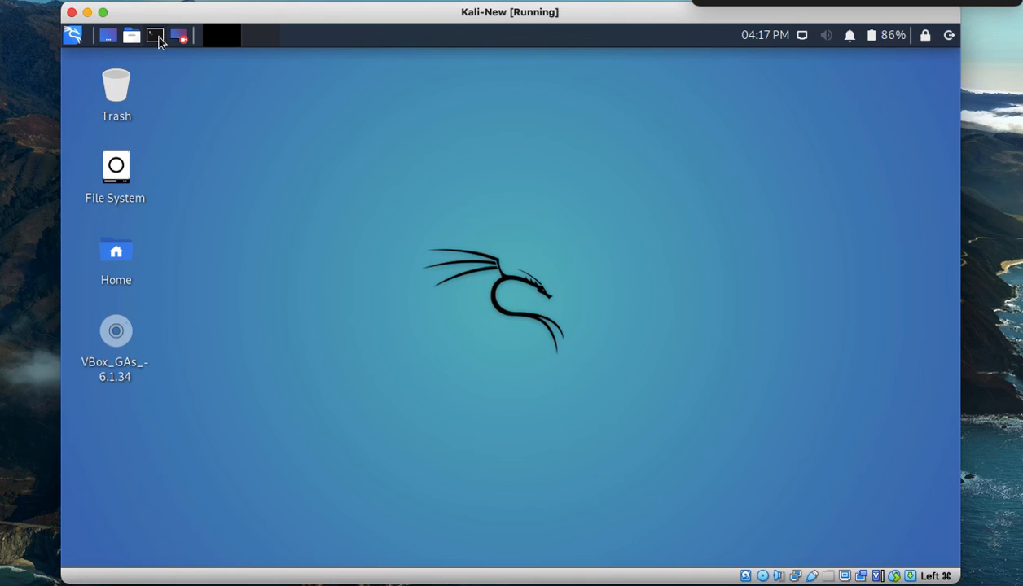
# Step: Launch a fresh terminal and type 'history' at the prompt with no greyed suggestions appearing
pyautogui.click(152, 37)
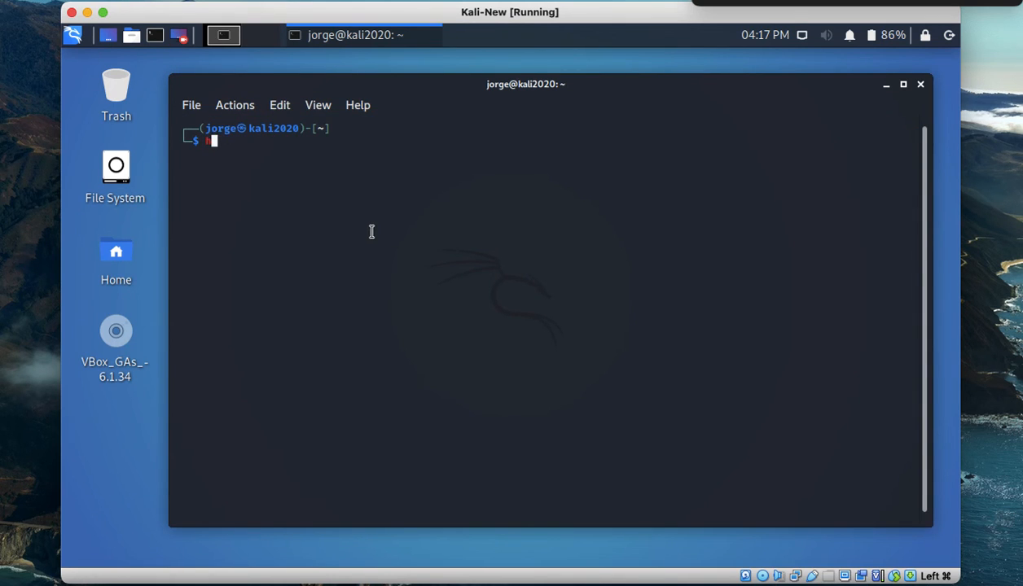
pyautogui.write('histo')
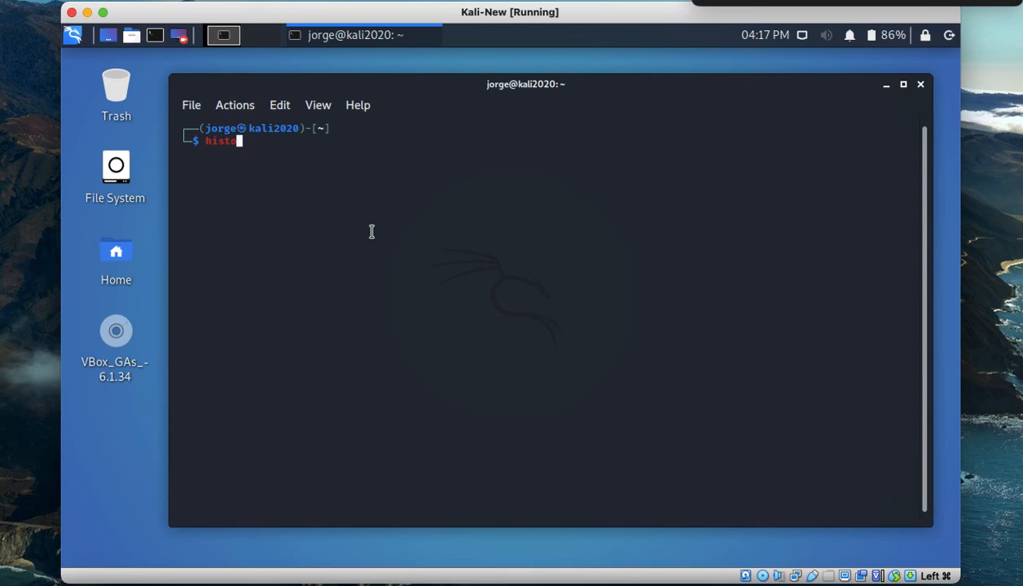
pyautogui.write('ry')
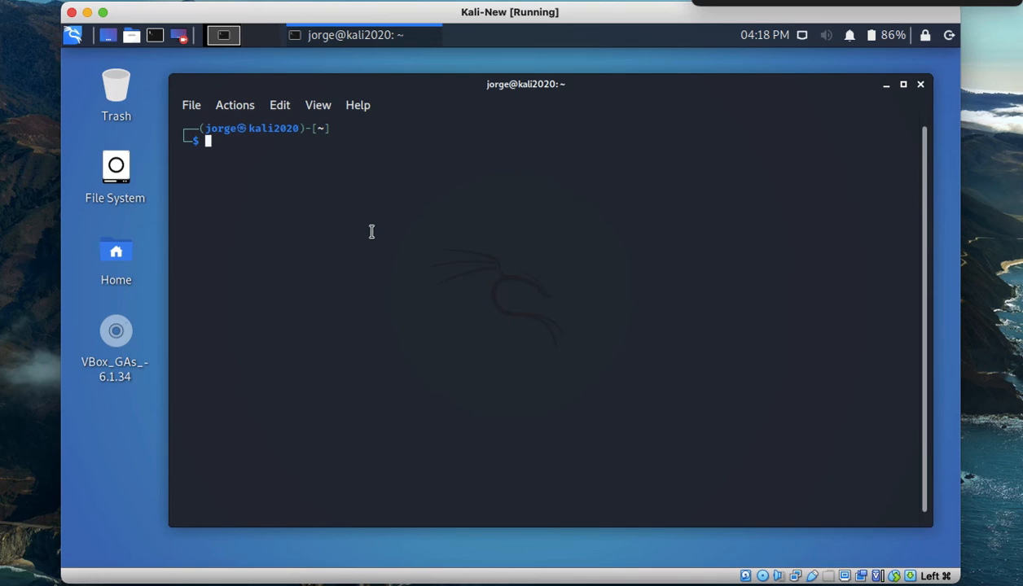
pyautogui.write('hi')
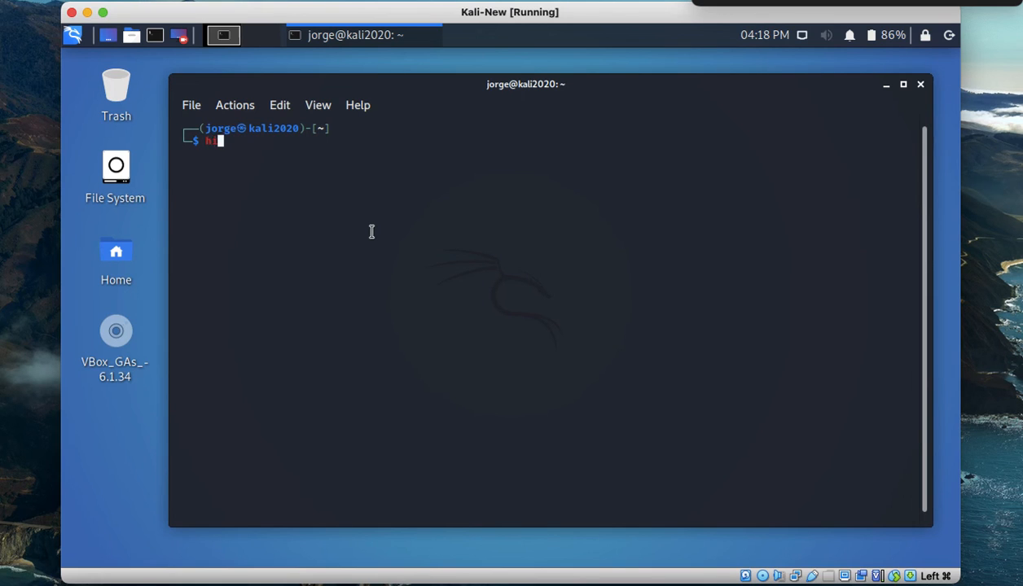
pyautogui.write('t')
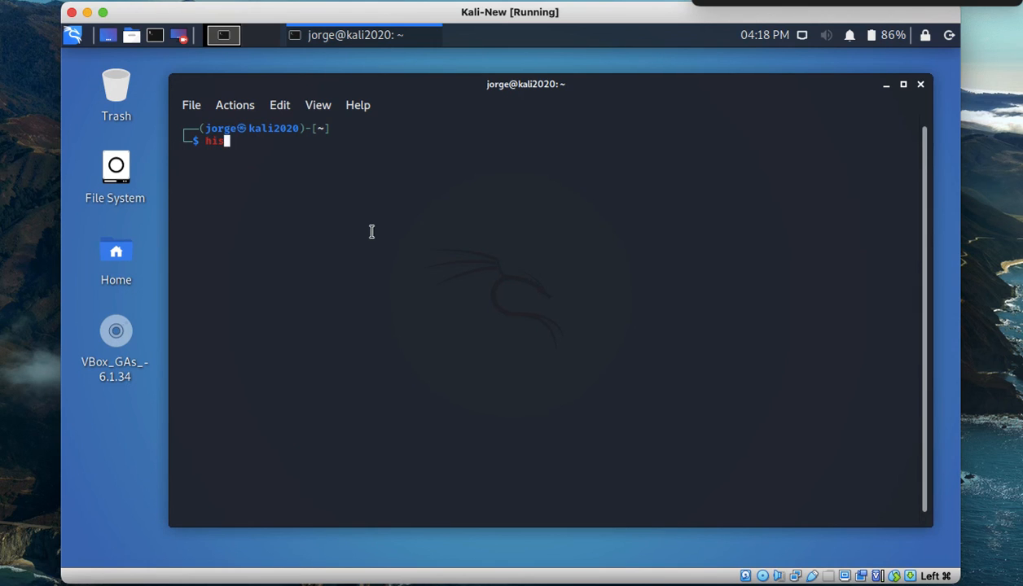
pyautogui.write('tory')
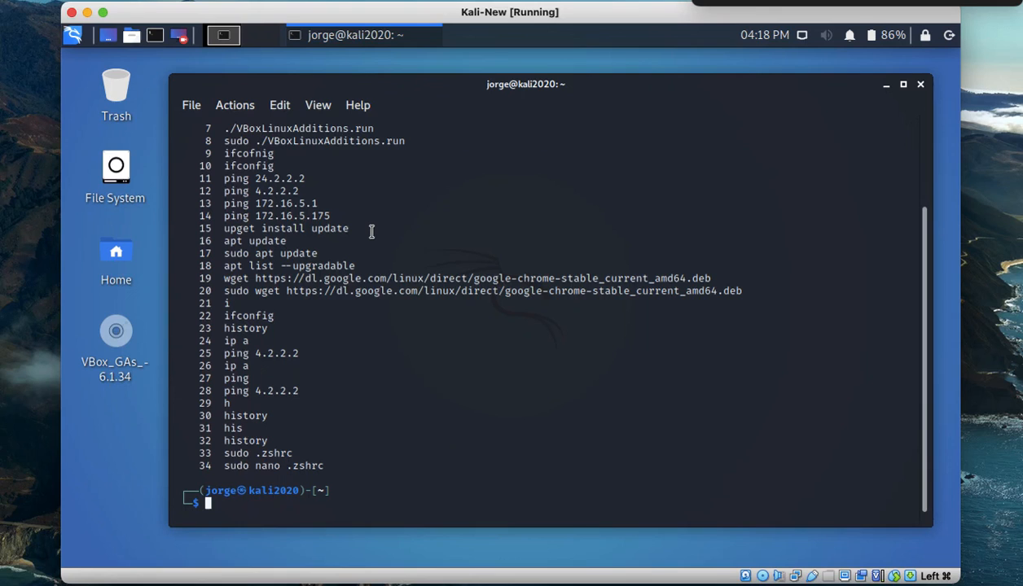
pyautogui.moveTo(320, 236)
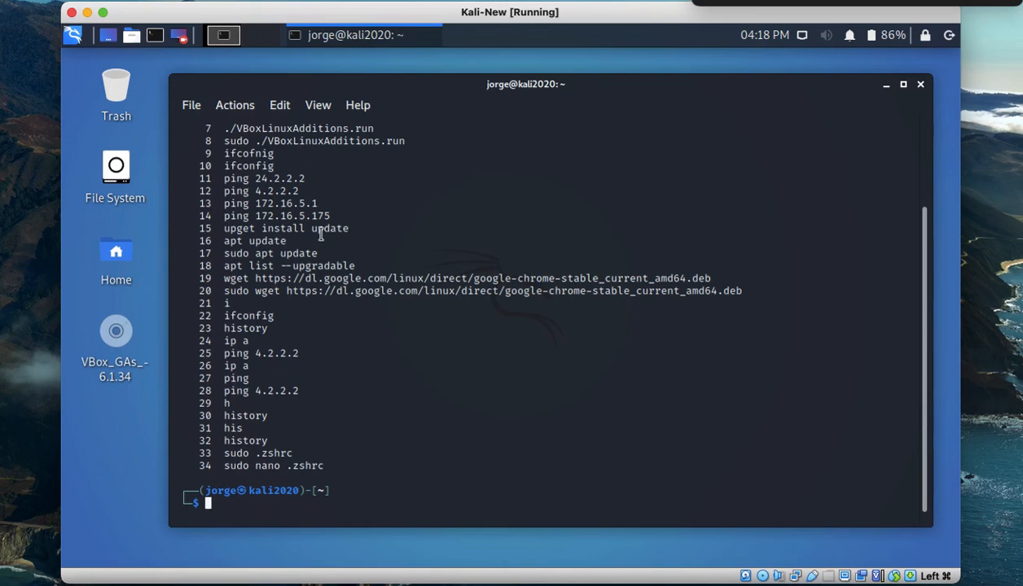